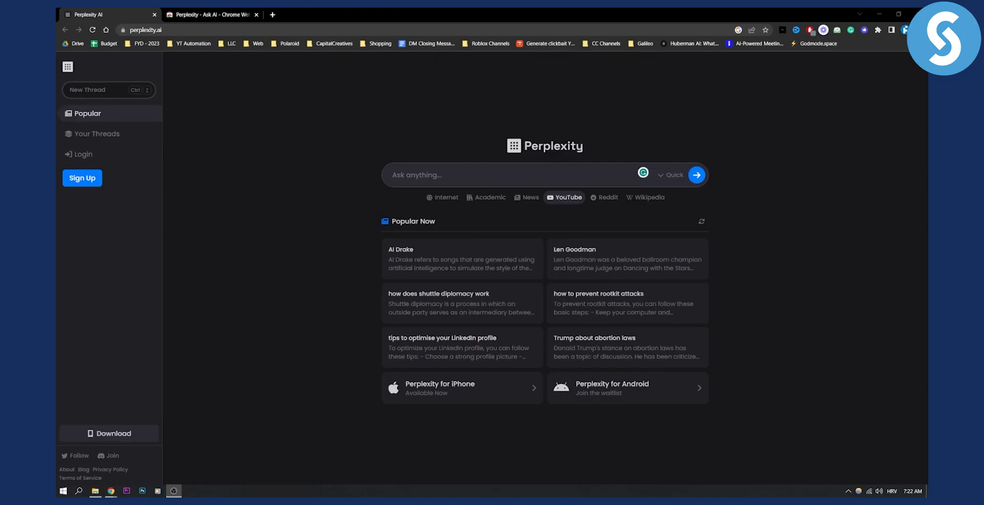
pyautogui.moveTo(713, 211)
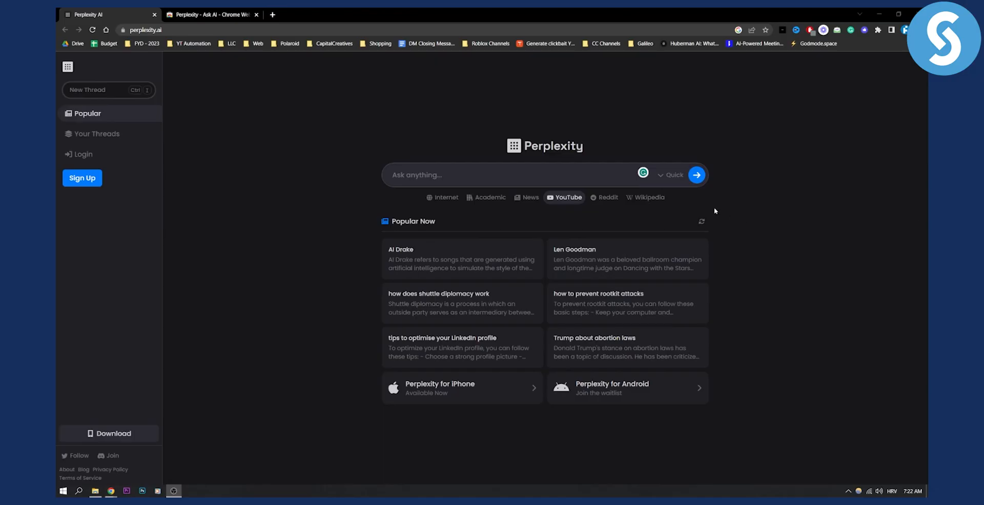
pyautogui.moveTo(749, 175)
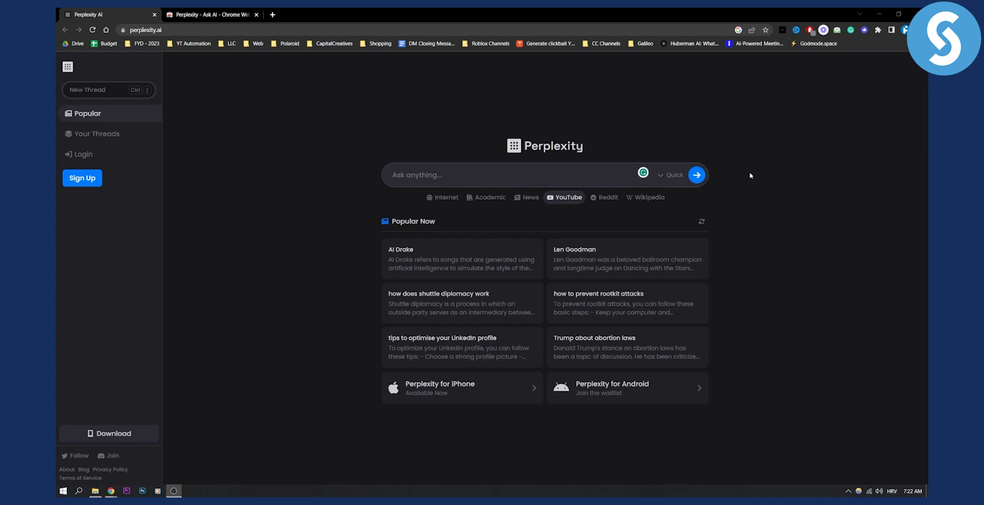
pyautogui.moveTo(455, 400)
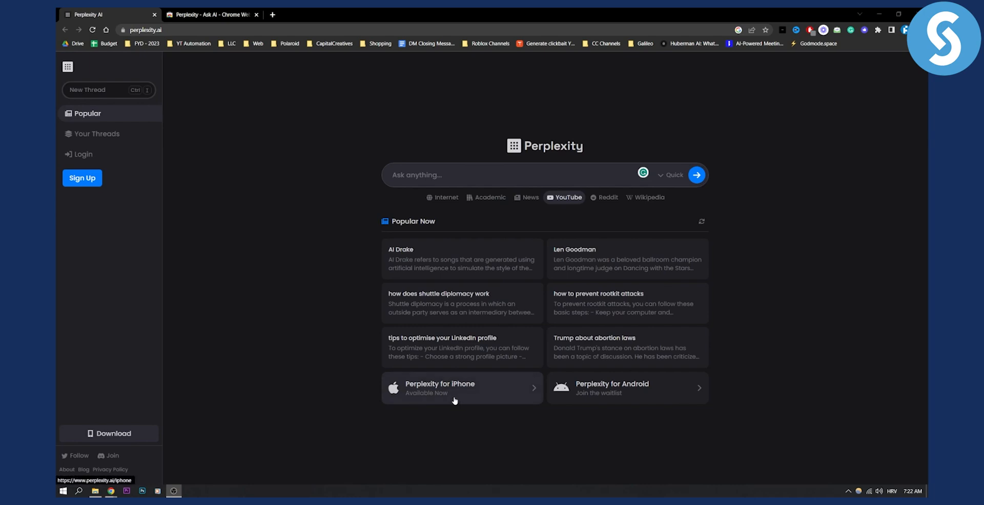
pyautogui.moveTo(802, 332)
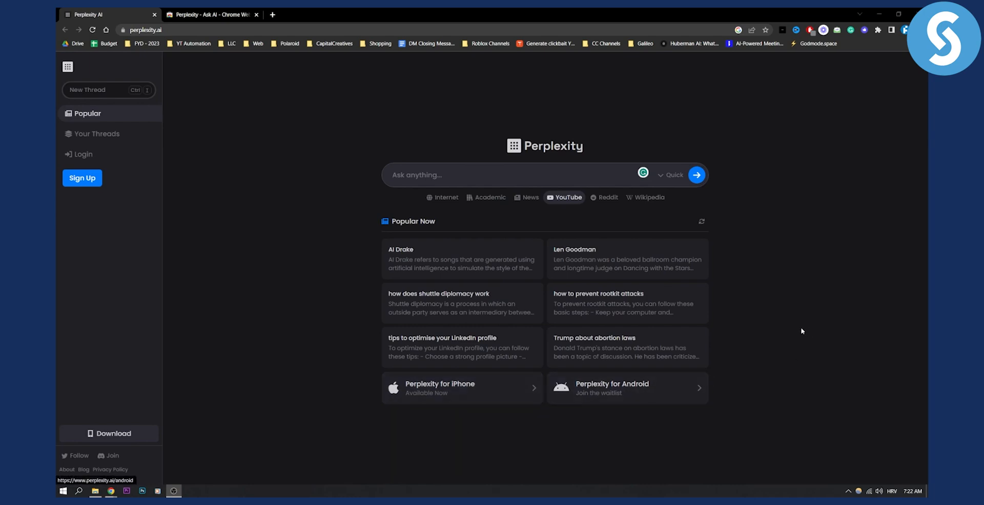
pyautogui.moveTo(789, 325)
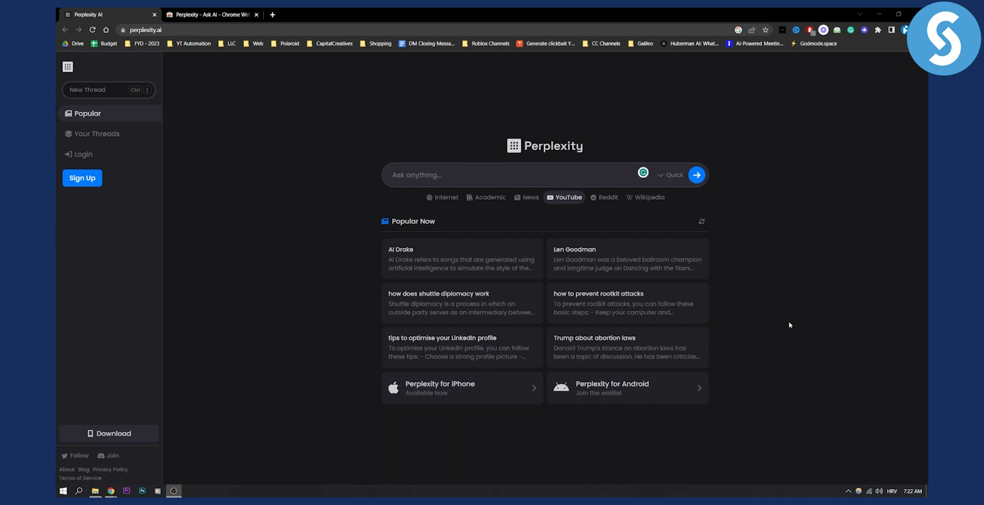
pyautogui.moveTo(784, 322)
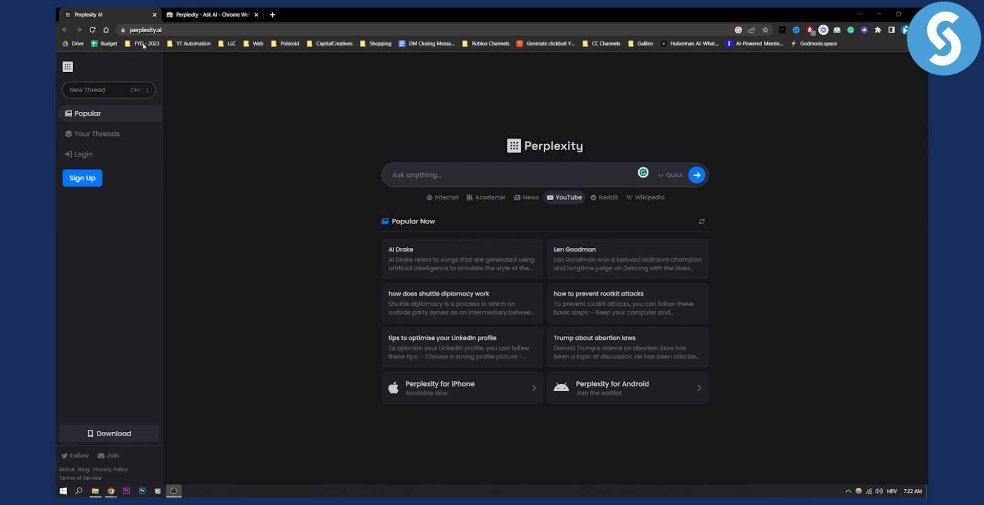
pyautogui.moveTo(391, 168)
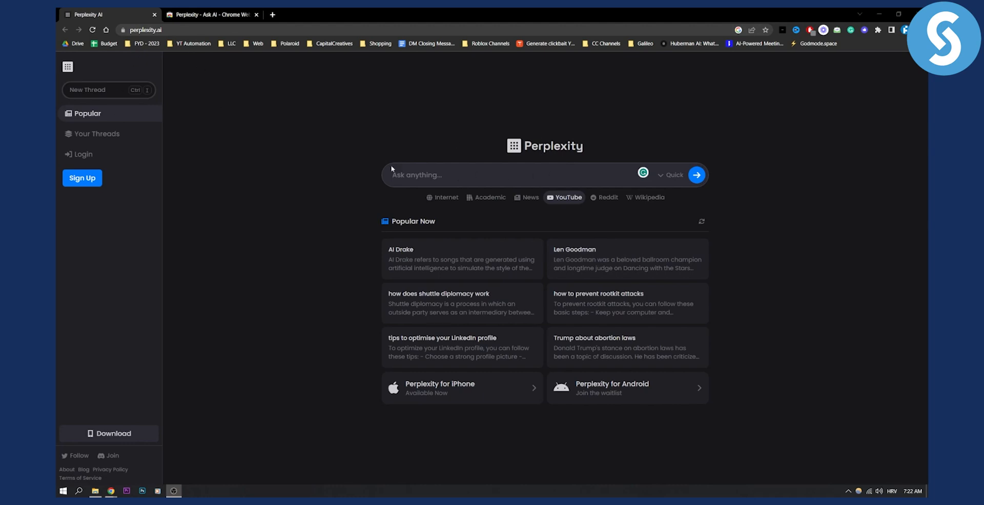
pyautogui.moveTo(271, 113)
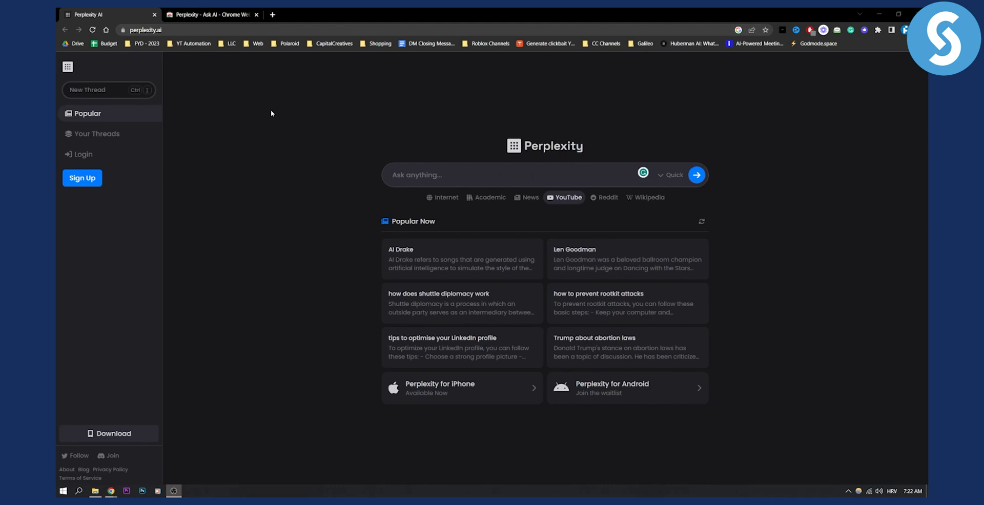
pyautogui.moveTo(254, 87)
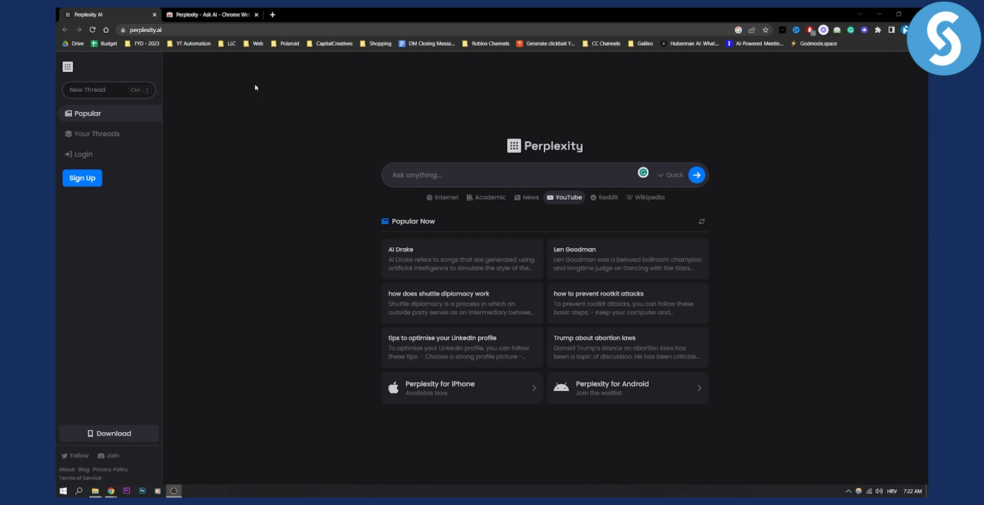
# Switch to the Perplexity - Ask AI store listing and view all five promo screenshots
pyautogui.click(212, 15)
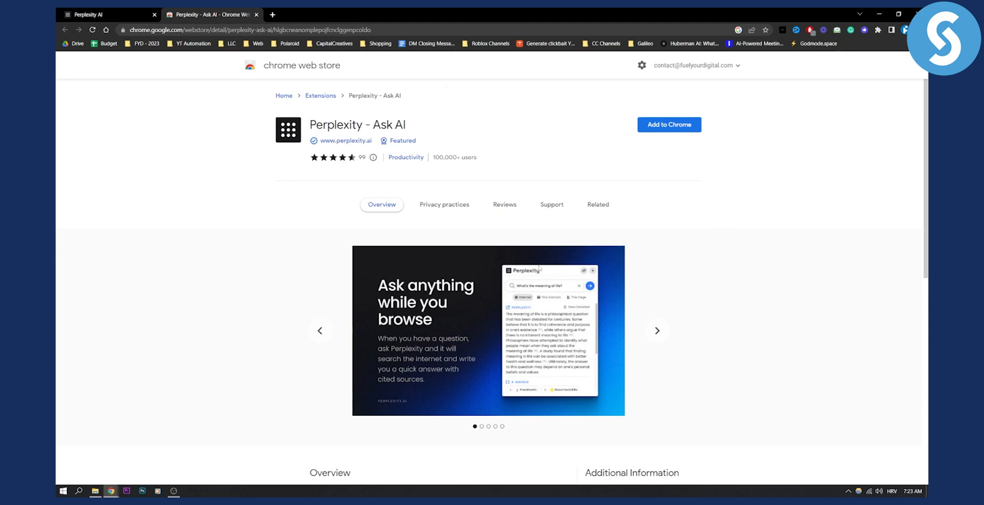
pyautogui.moveTo(703, 333)
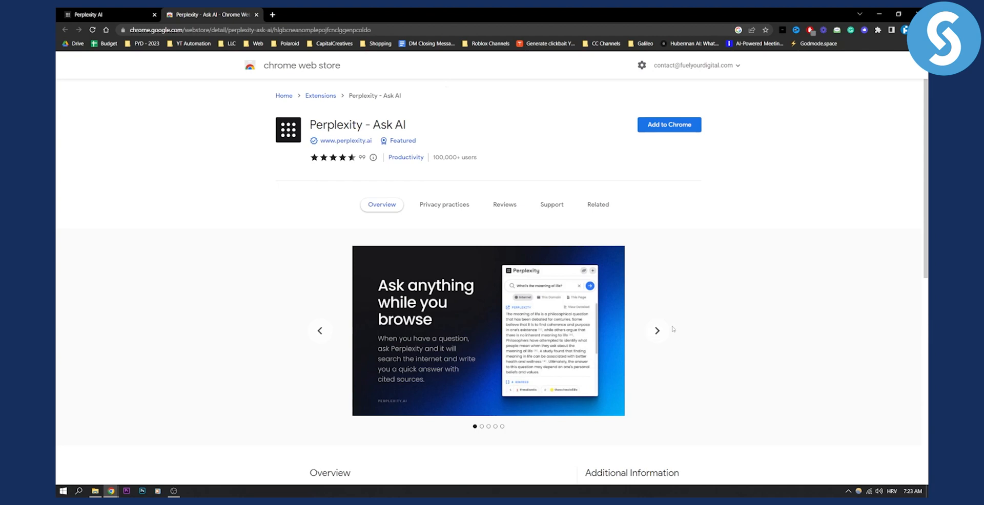
pyautogui.moveTo(656, 330)
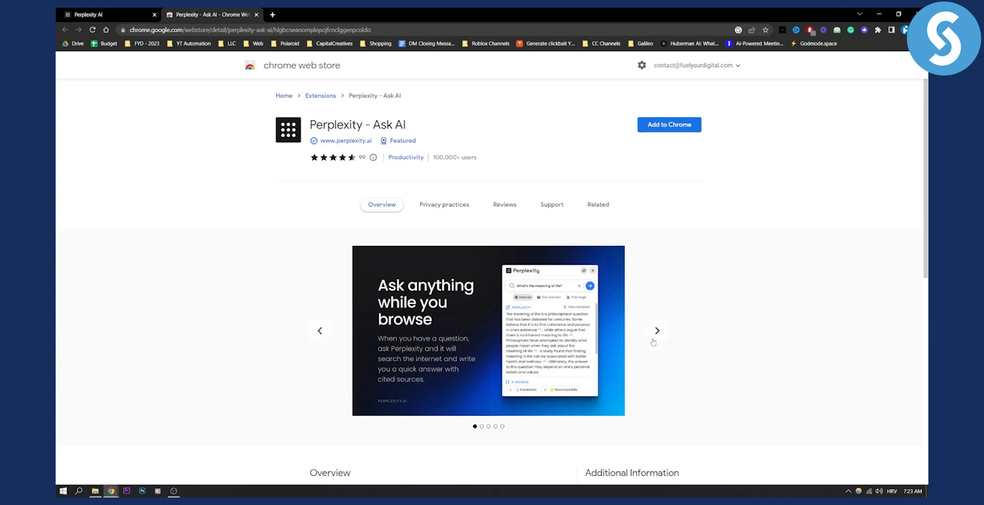
pyautogui.click(657, 330)
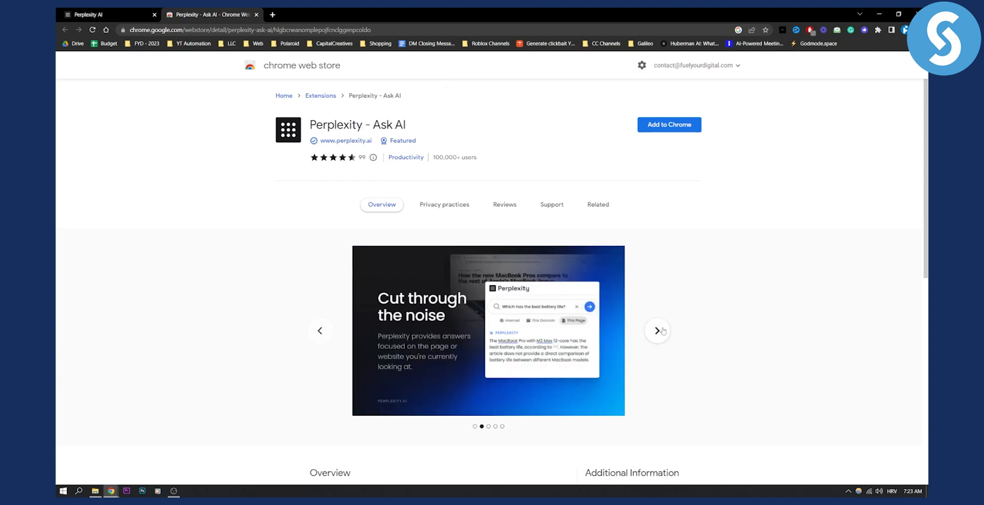
pyautogui.click(657, 330)
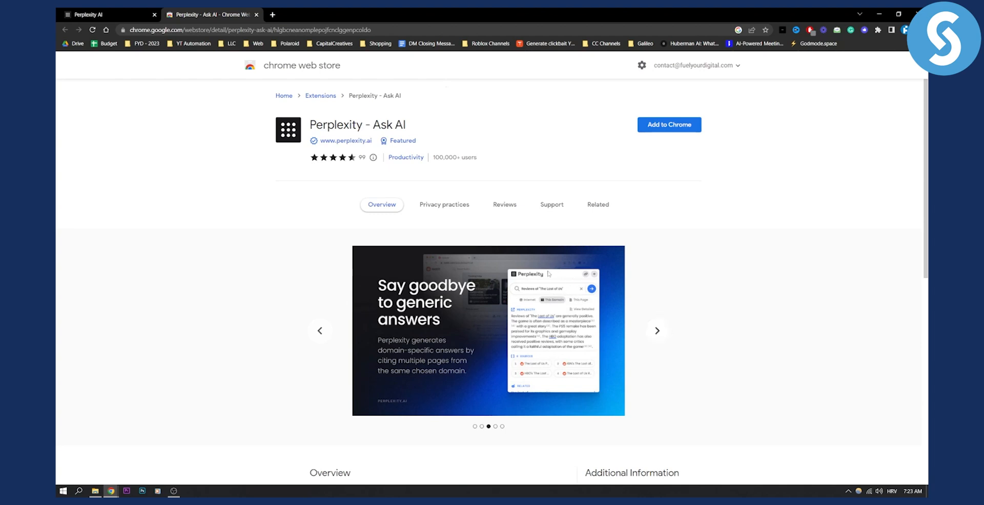
pyautogui.moveTo(657, 331)
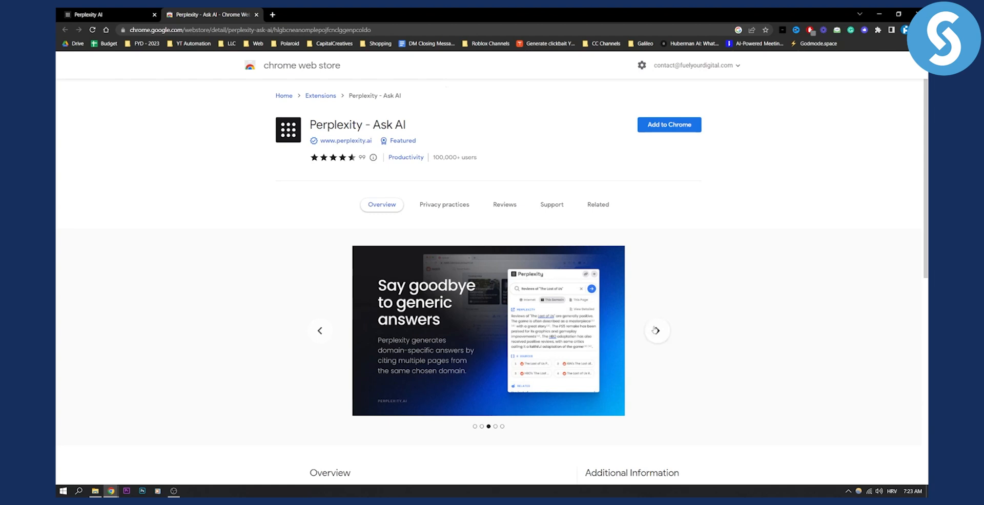
pyautogui.click(656, 330)
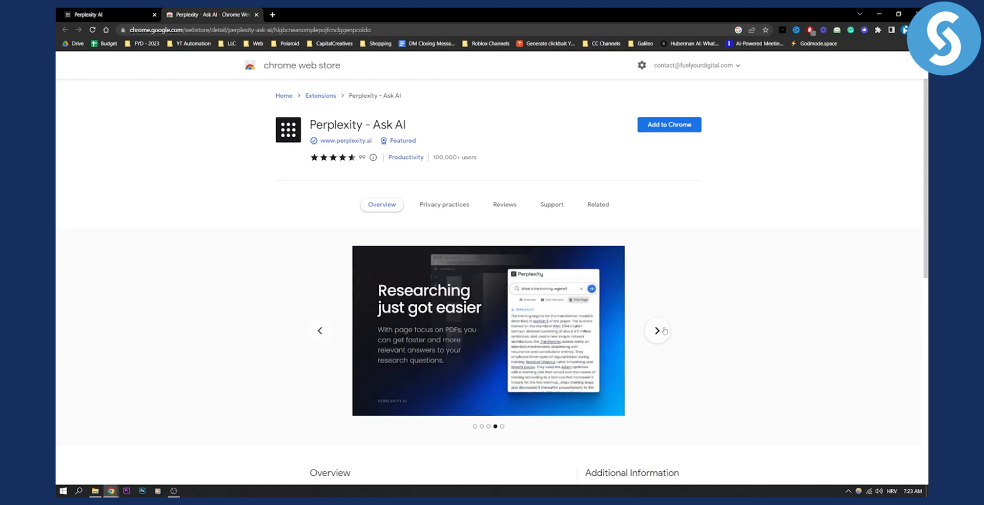
pyautogui.click(657, 330)
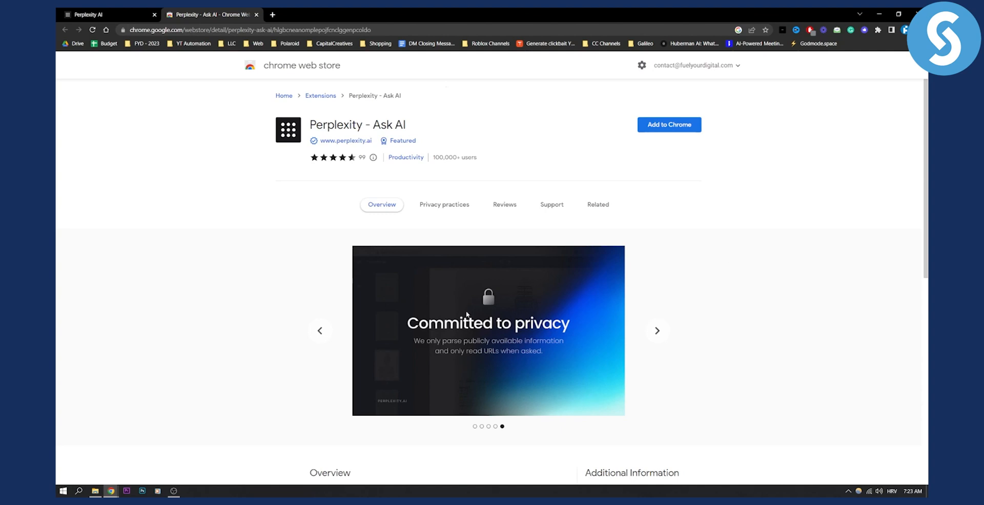
pyautogui.moveTo(516, 349)
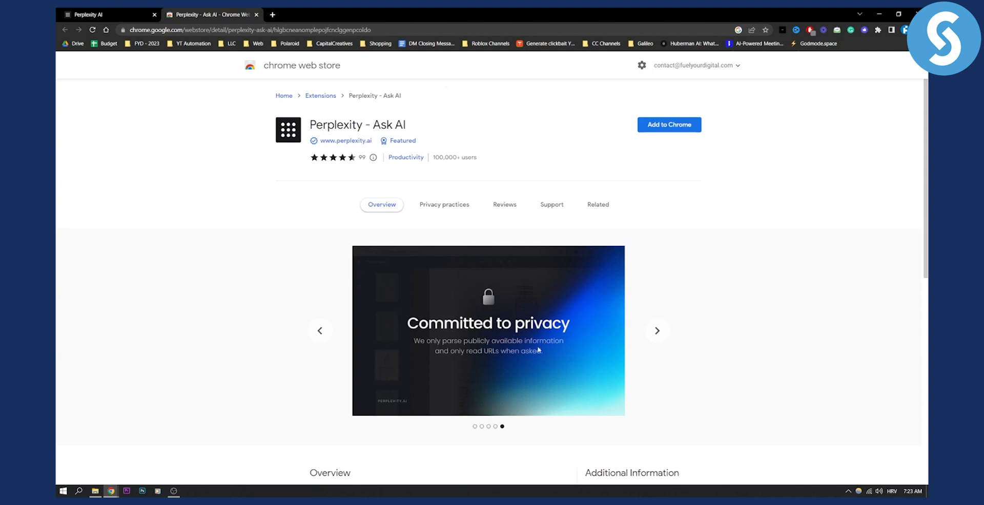
pyautogui.moveTo(561, 296)
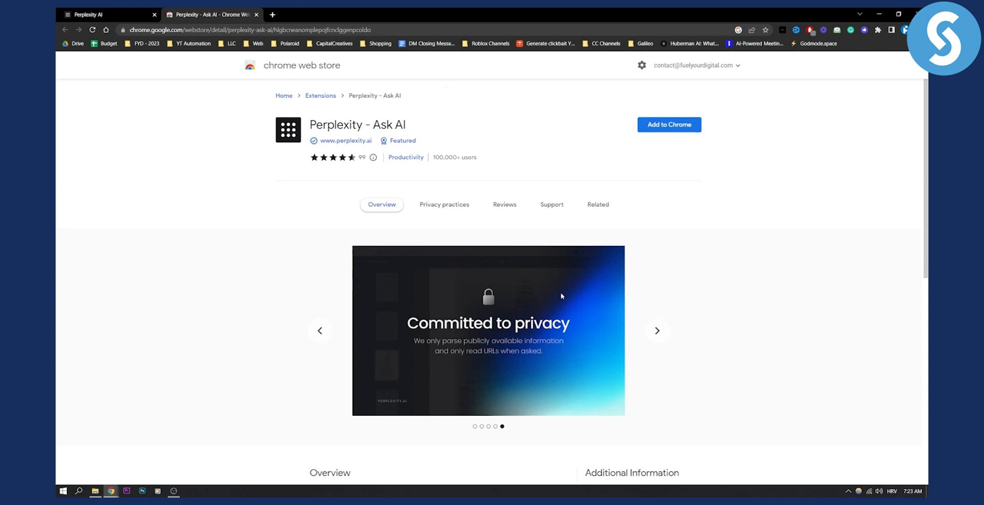
# Add Perplexity - Ask AI to Chrome, confirm the extension, and dismiss the added notice
pyautogui.click(668, 124)
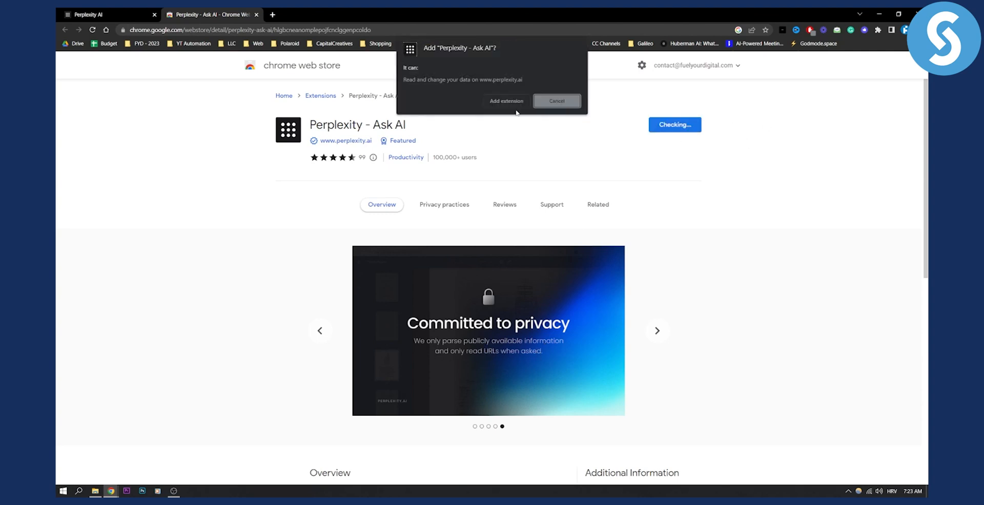
pyautogui.click(555, 101)
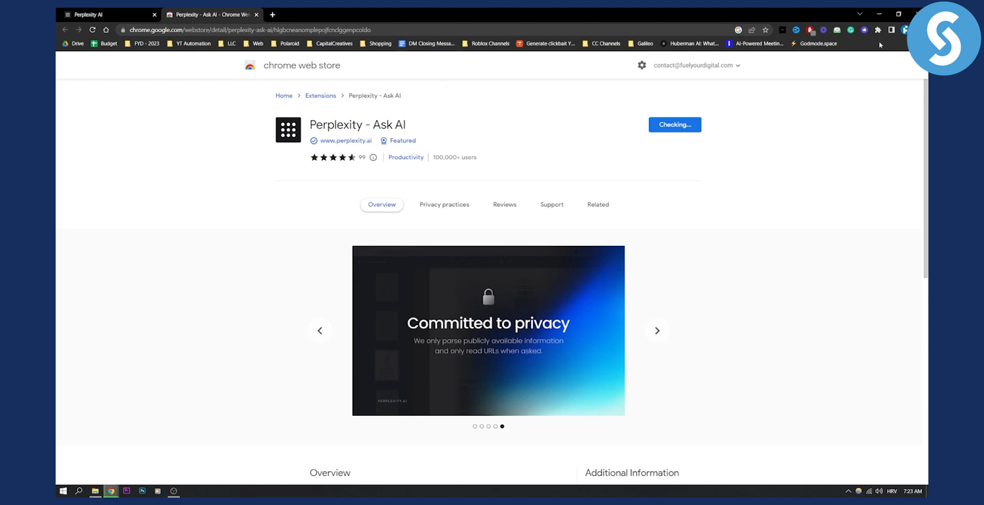
pyautogui.click(673, 125)
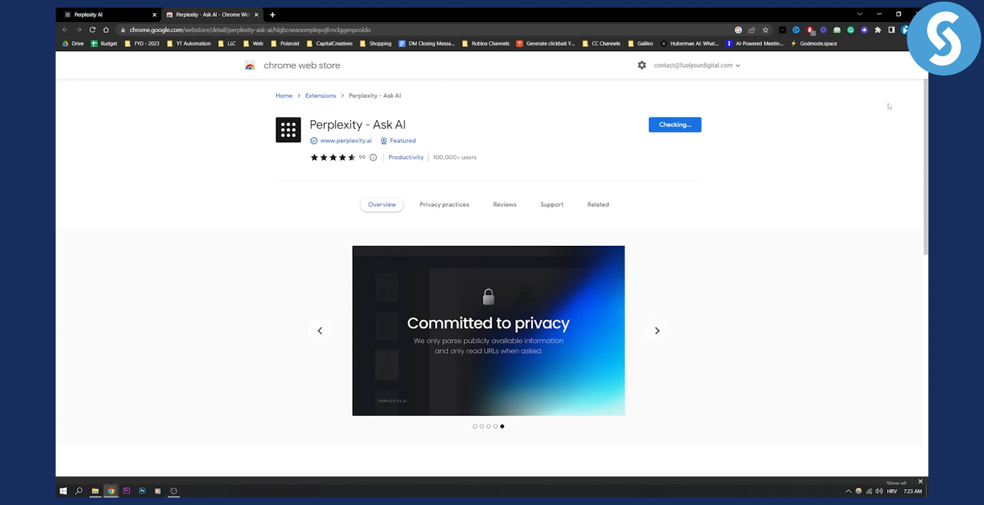
pyautogui.click(674, 124)
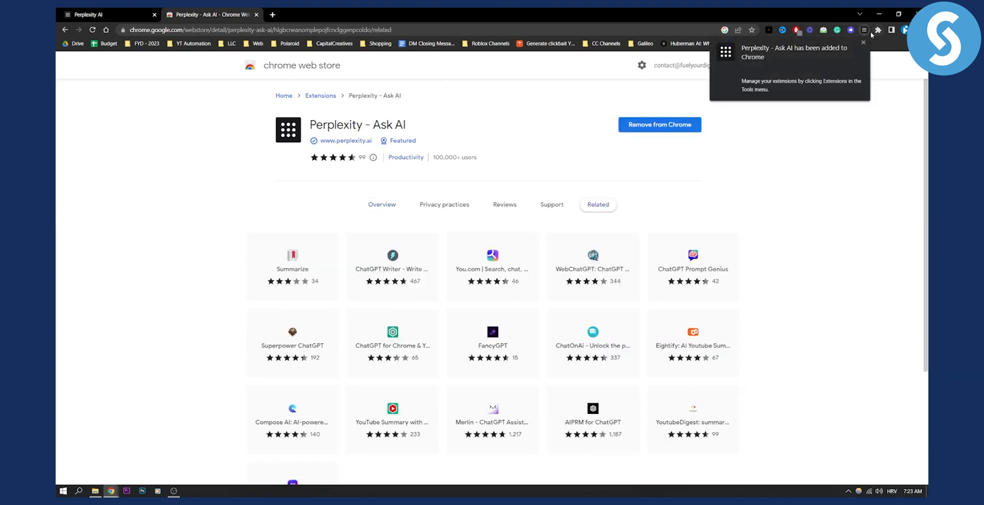
pyautogui.click(863, 42)
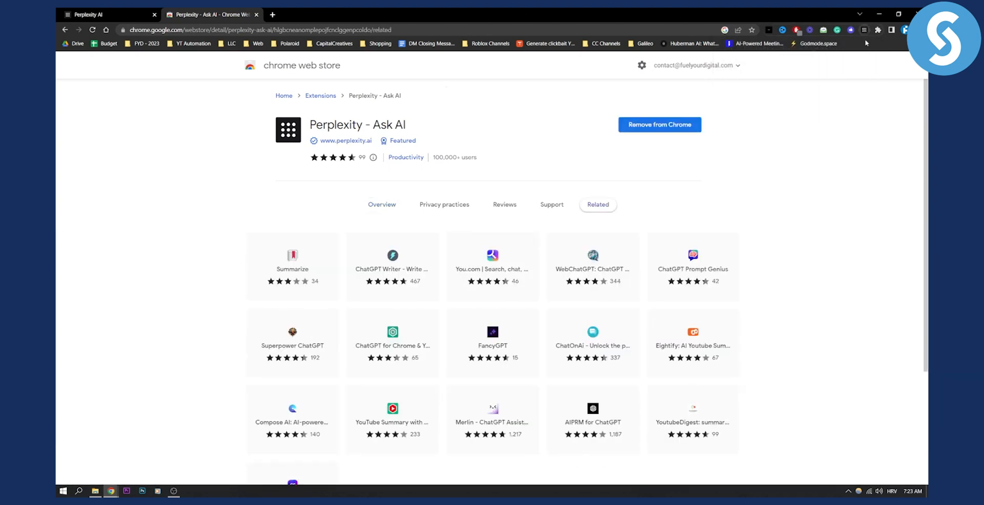
# Ask the Perplexity popup 'what is elon musk's net worth' and scroll through the answer
pyautogui.click(878, 30)
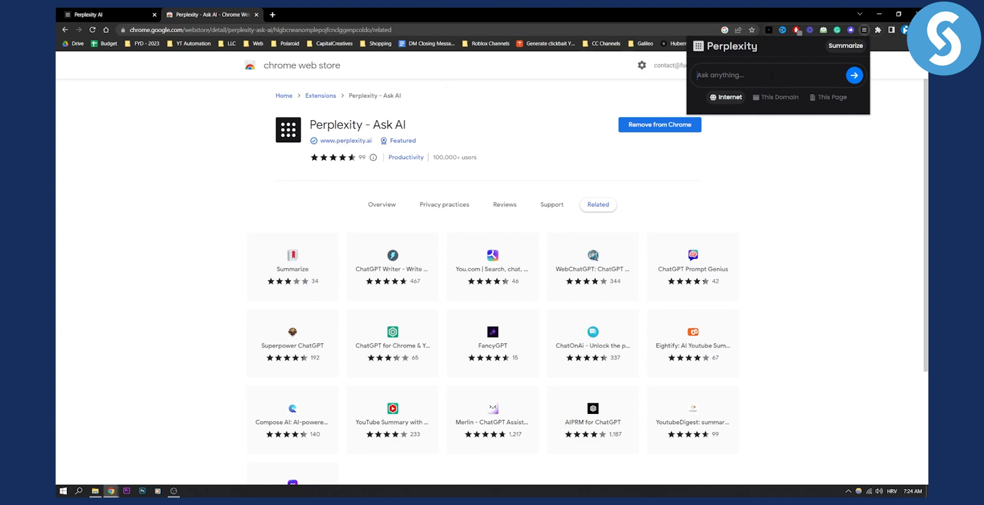
pyautogui.write('what is elon')
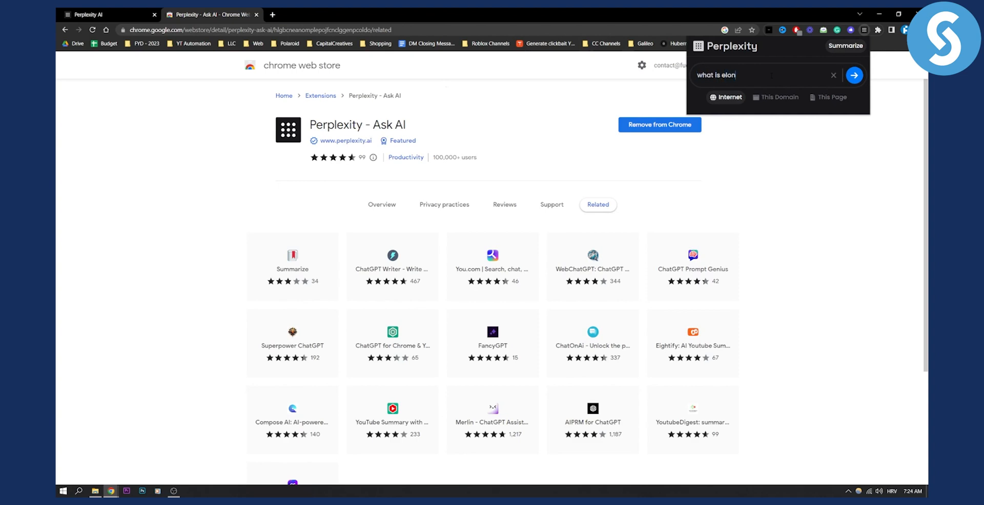
pyautogui.write("musk's net worth")
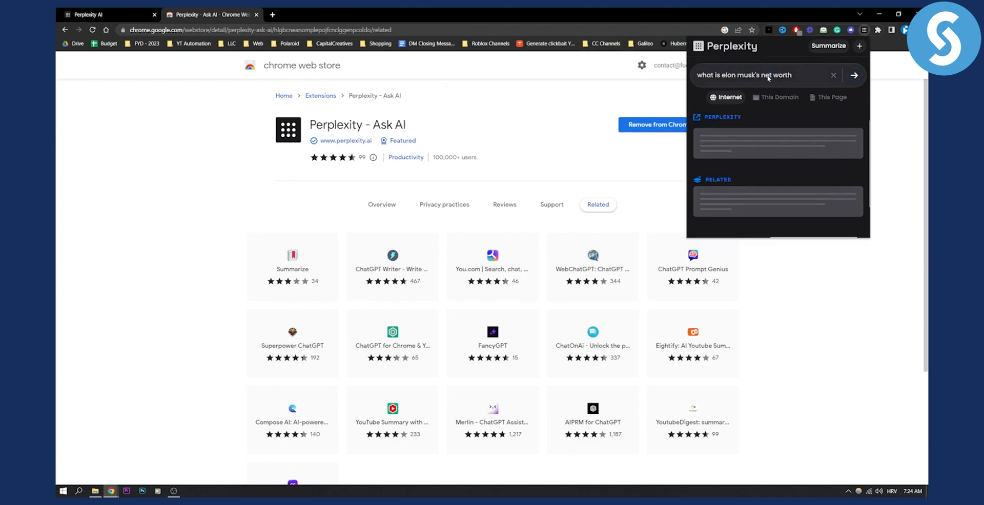
pyautogui.click(853, 75)
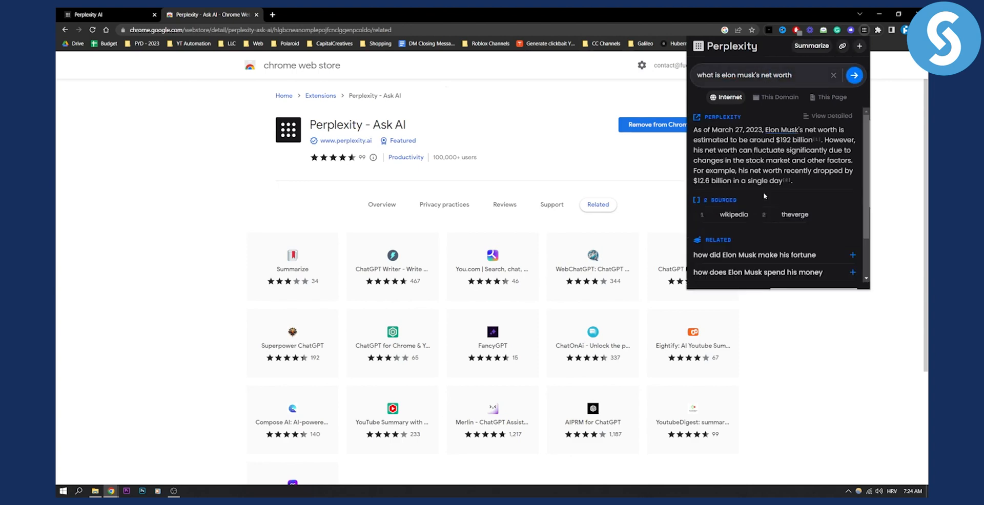
pyautogui.scroll(-3)
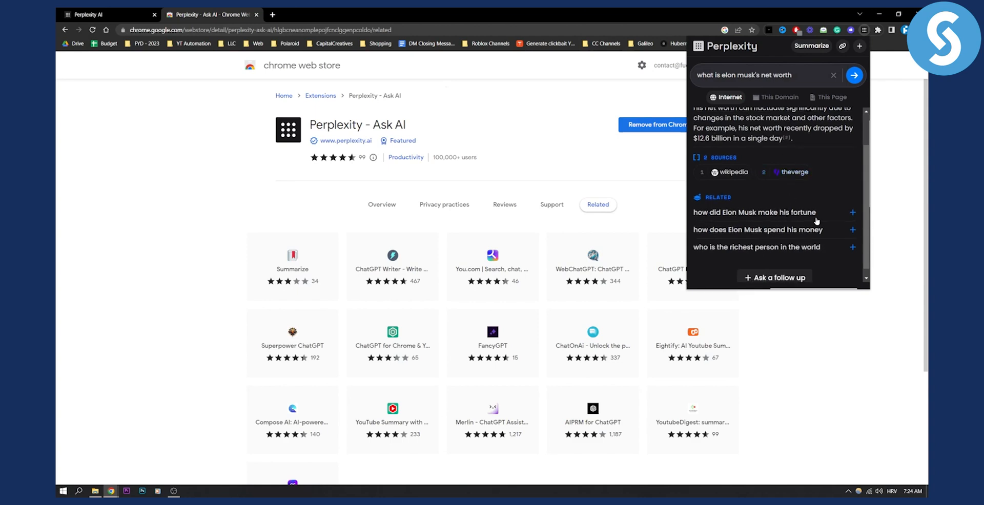
pyautogui.moveTo(853, 216)
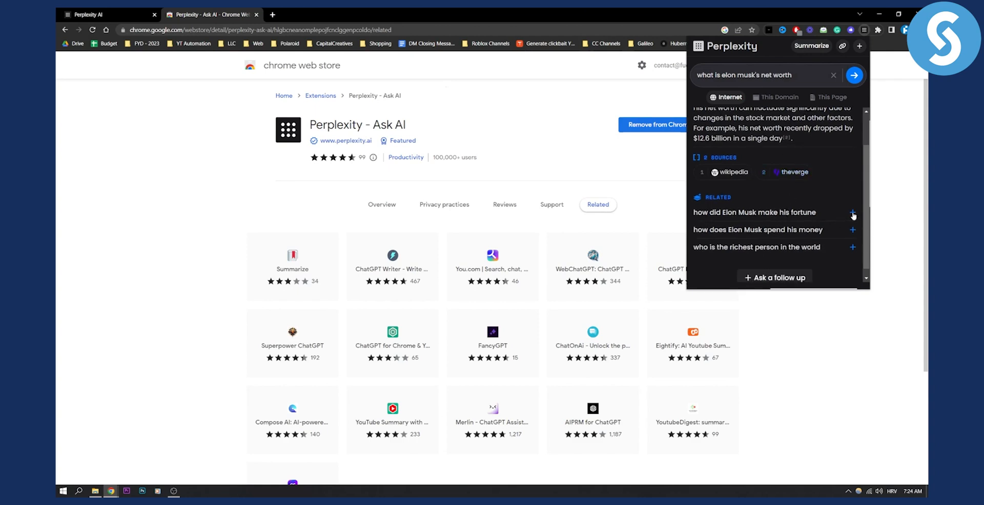
pyautogui.moveTo(749, 227)
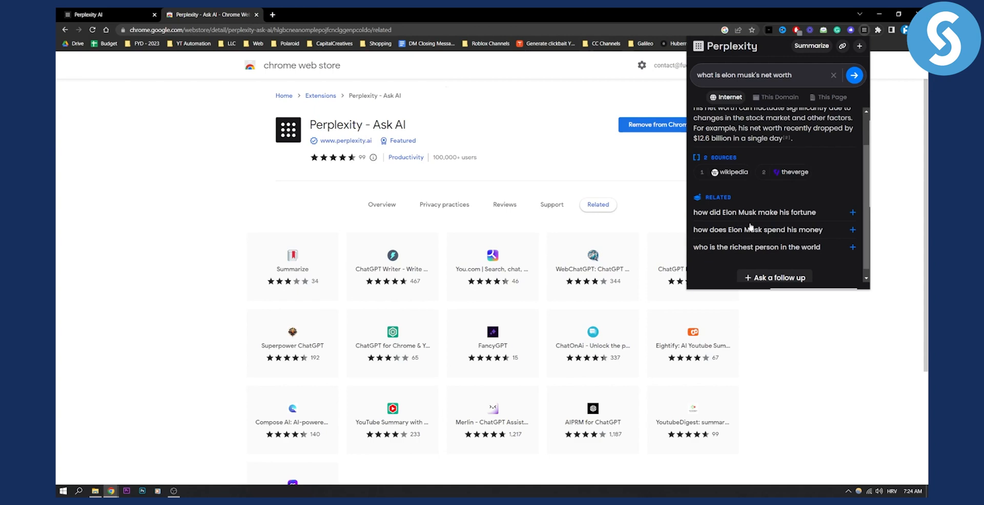
pyautogui.moveTo(797, 246)
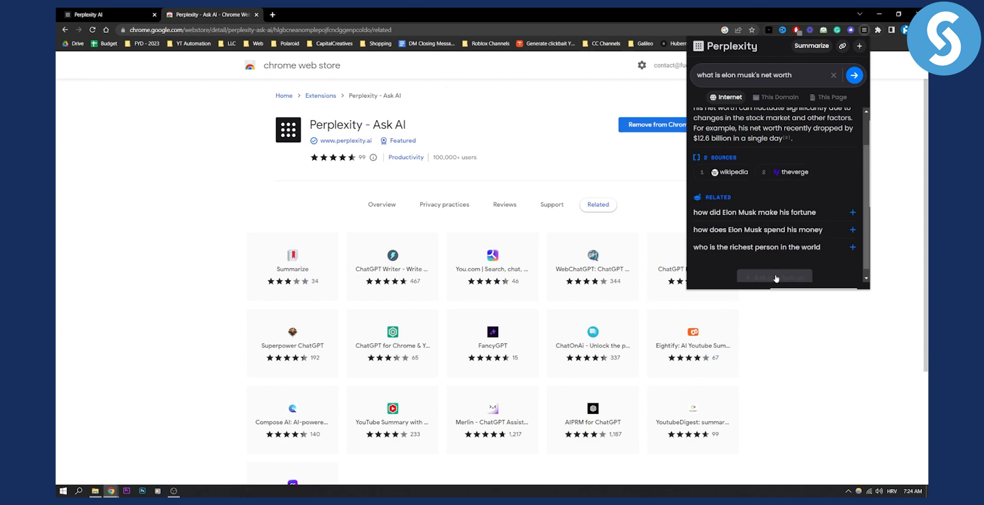
pyautogui.scroll(-3)
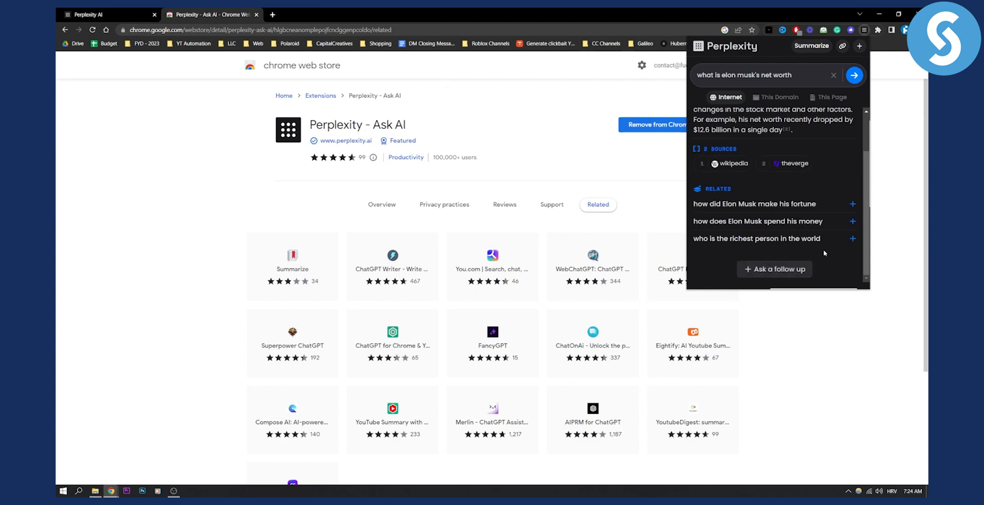
pyautogui.scroll(3)
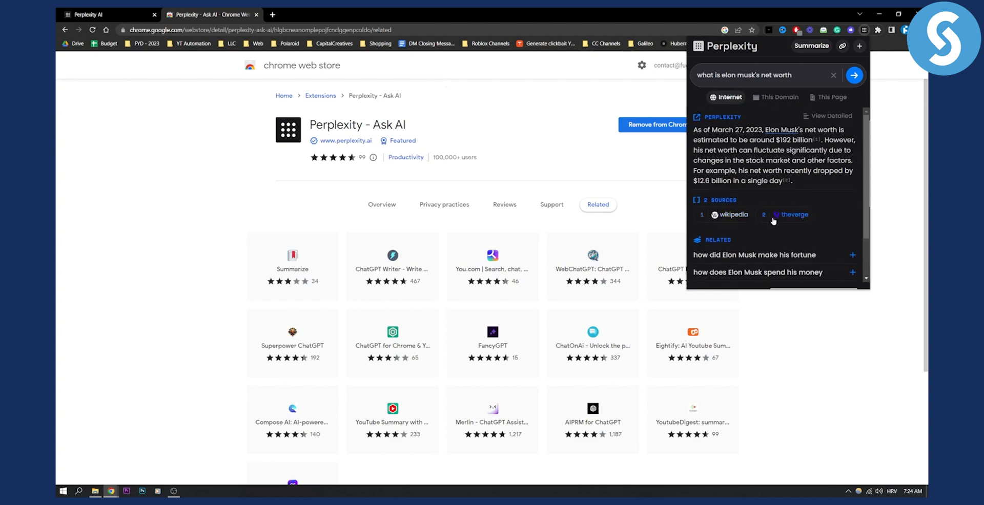
pyautogui.moveTo(811, 45)
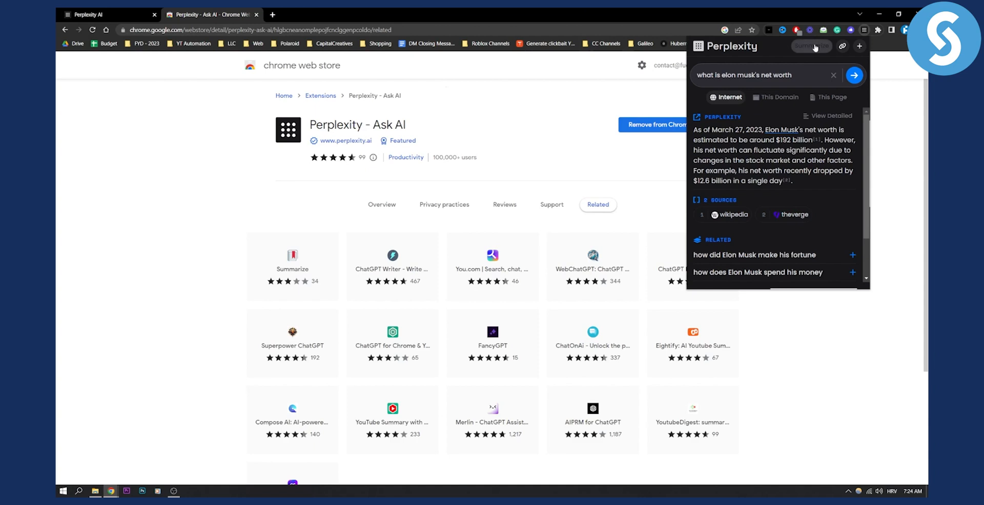
# Summarize the current store page using the popup's Summarize option for This Page
pyautogui.click(811, 46)
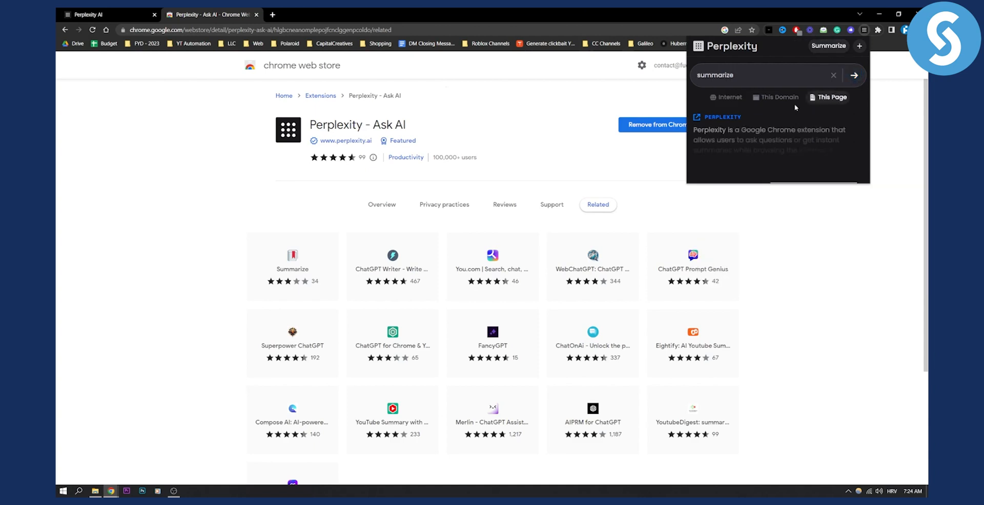
pyautogui.click(852, 76)
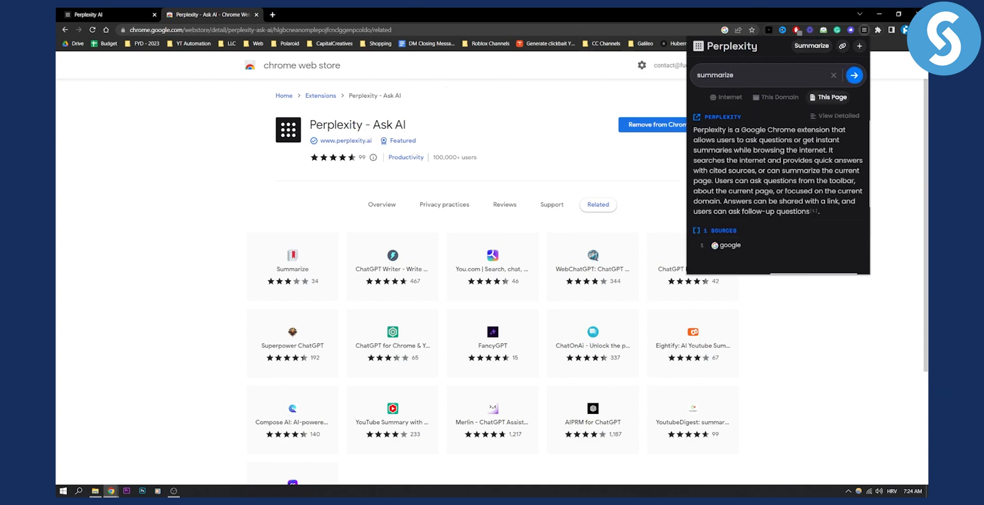